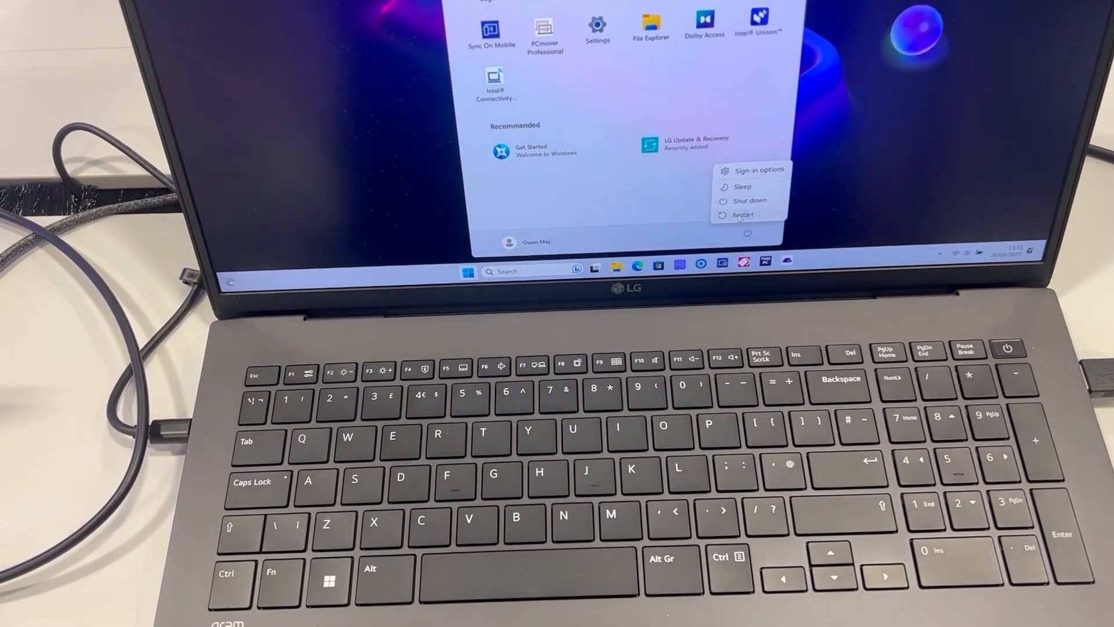
Restart the Windows 11 laptop from the Start menu power options.
{"action": "left_click", "coordinate": [743, 215]}
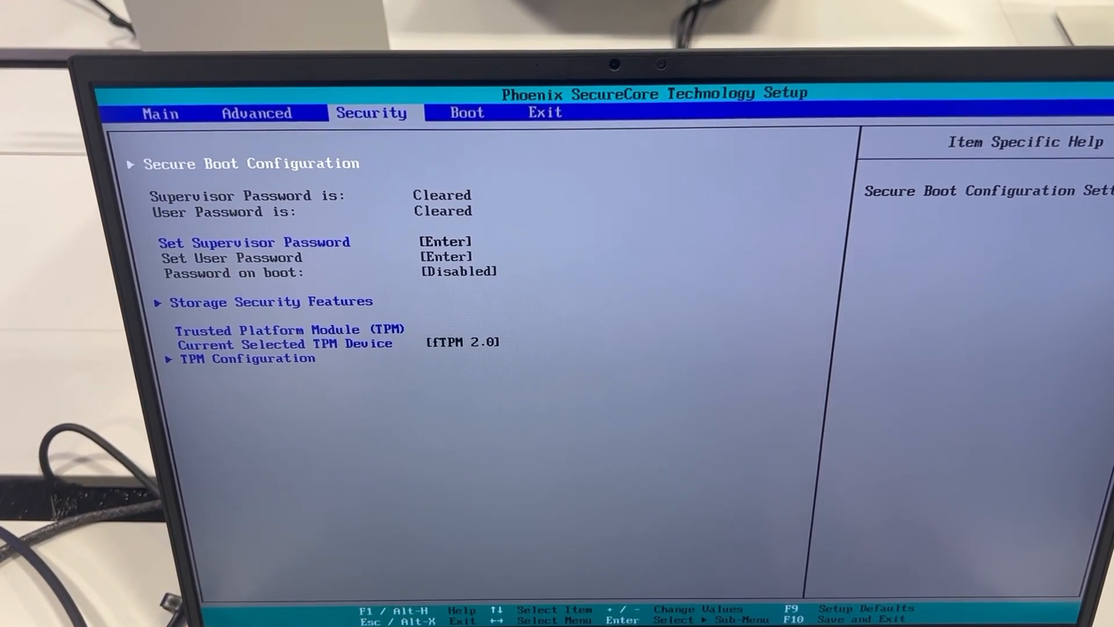
Go to the Exit page and highlight Exit Discarding Changes.
{"action": "left_click", "coordinate": [466, 112]}
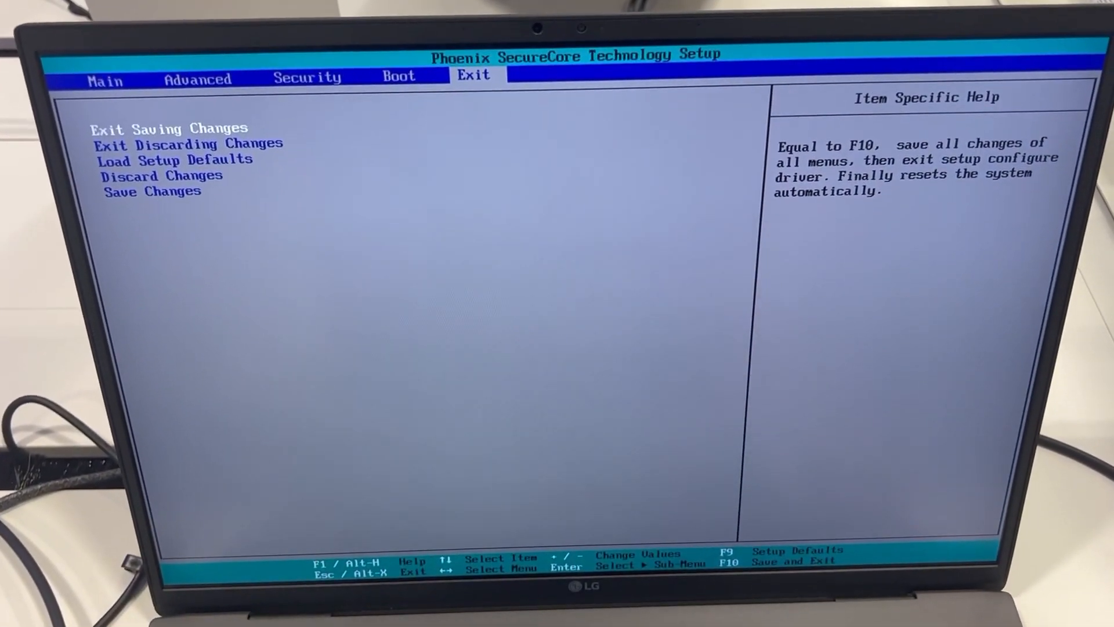
{"action": "key", "text": "Down"}
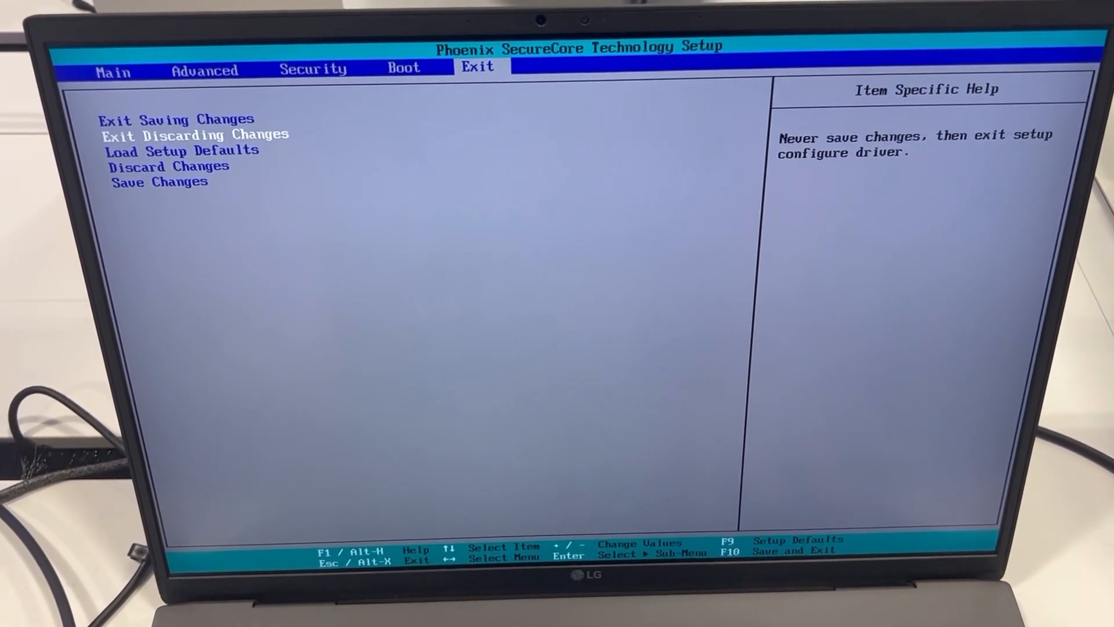